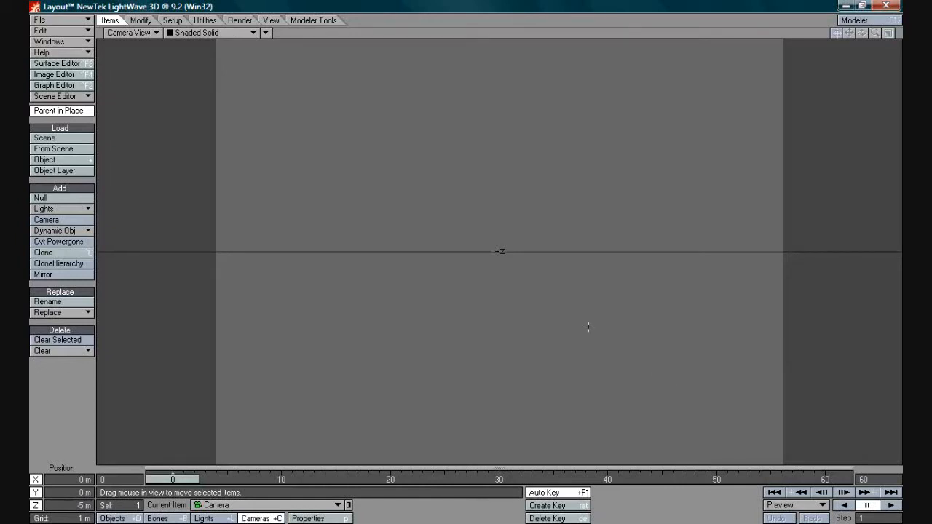
mouse_move(551, 318)
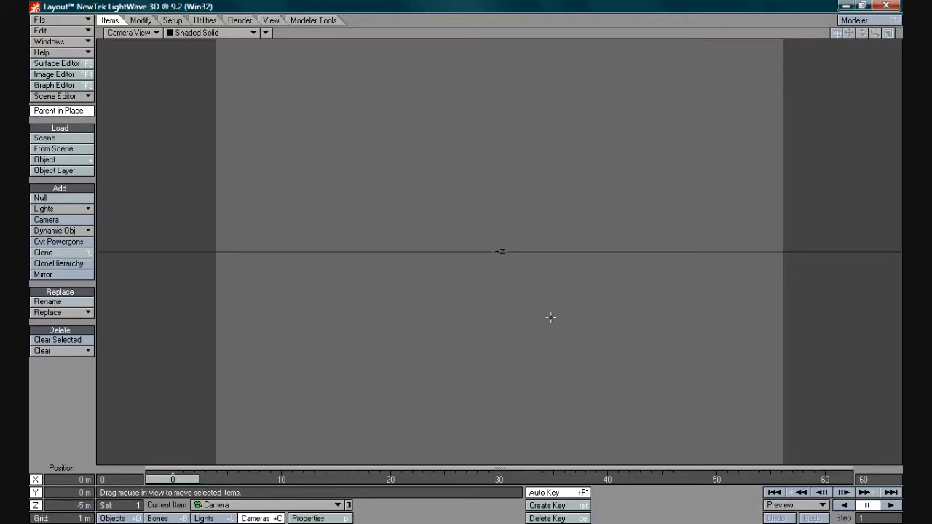
mouse_move(511, 304)
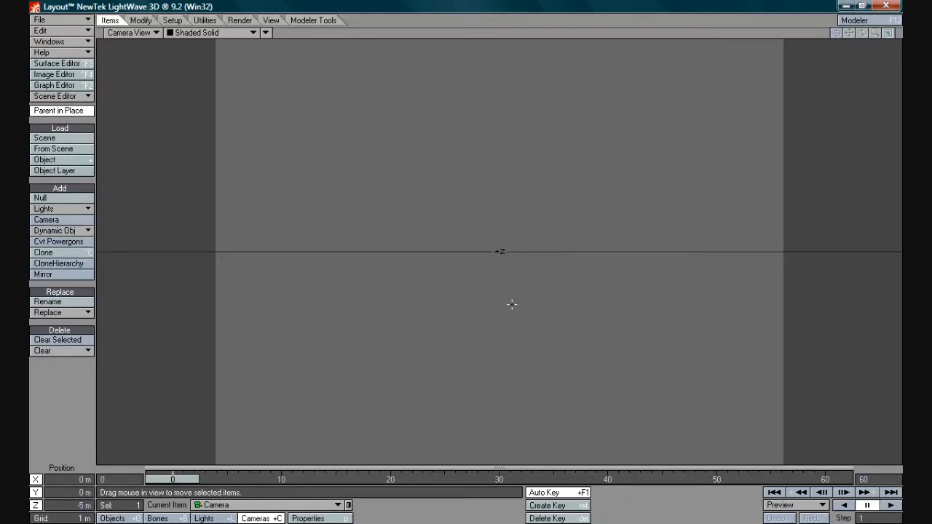
mouse_move(344, 395)
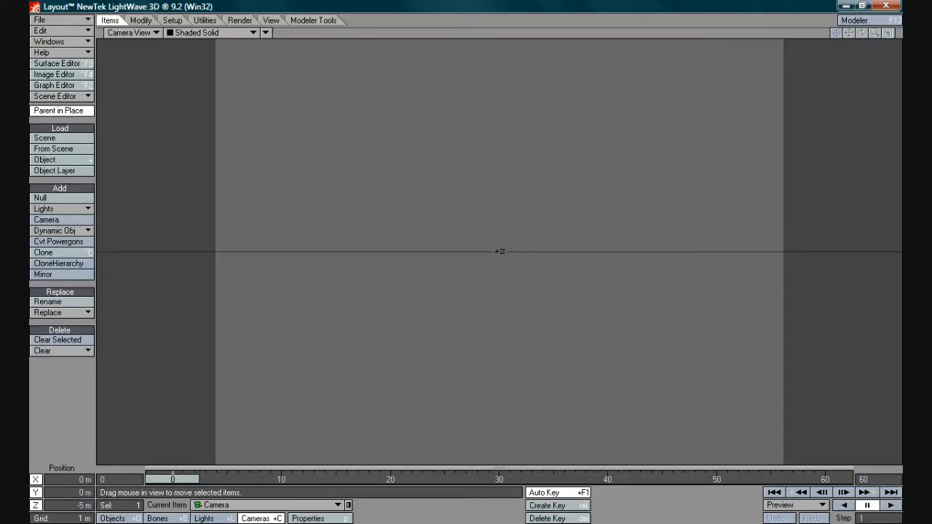
- Extend the timeline so the scene ends at frame 300
left_click_drag(172, 479, 478, 479)
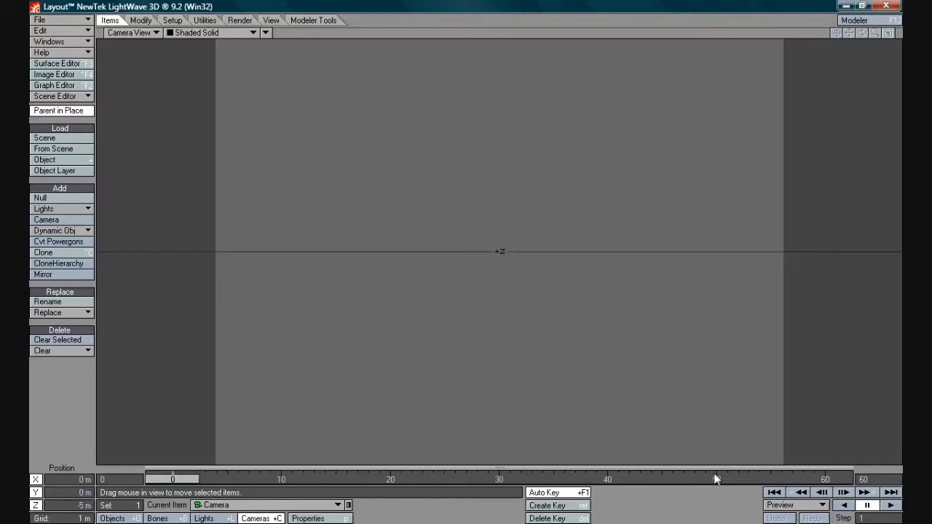
mouse_move(650, 489)
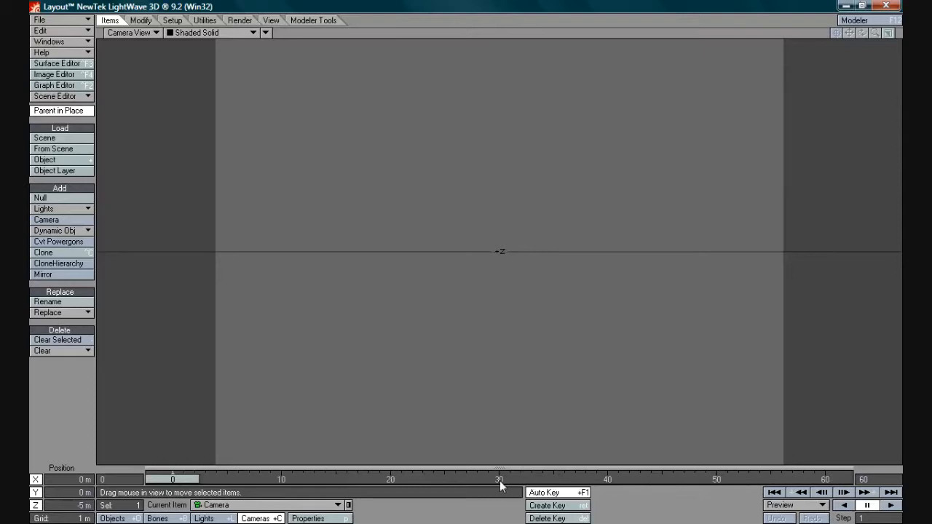
mouse_move(676, 486)
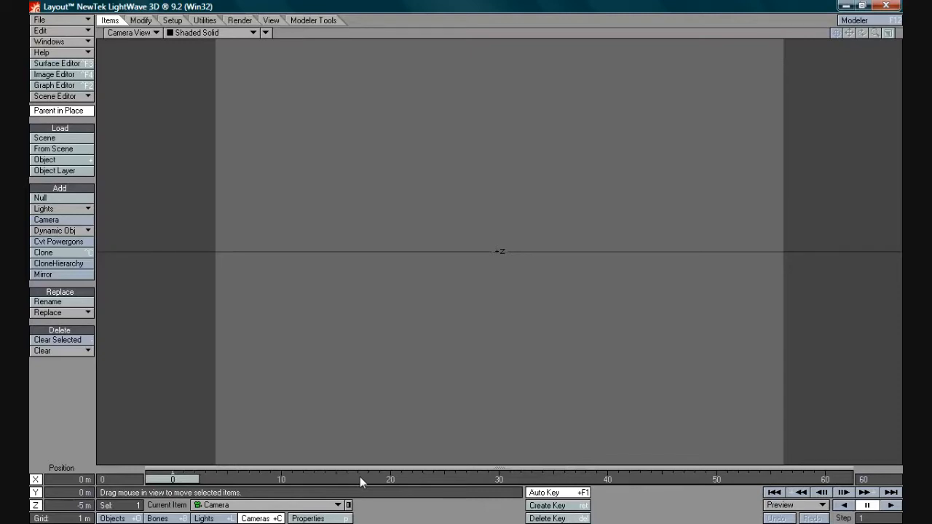
mouse_move(330, 482)
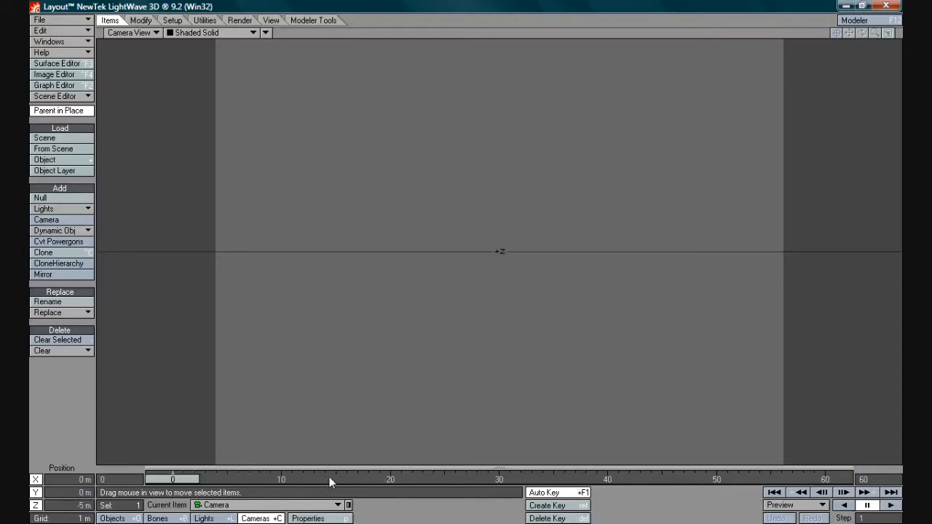
mouse_move(505, 482)
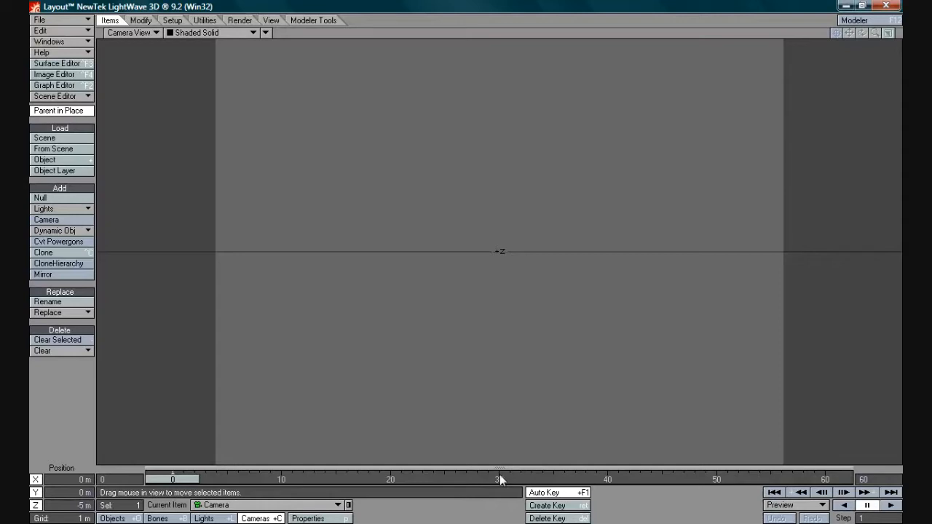
mouse_move(501, 481)
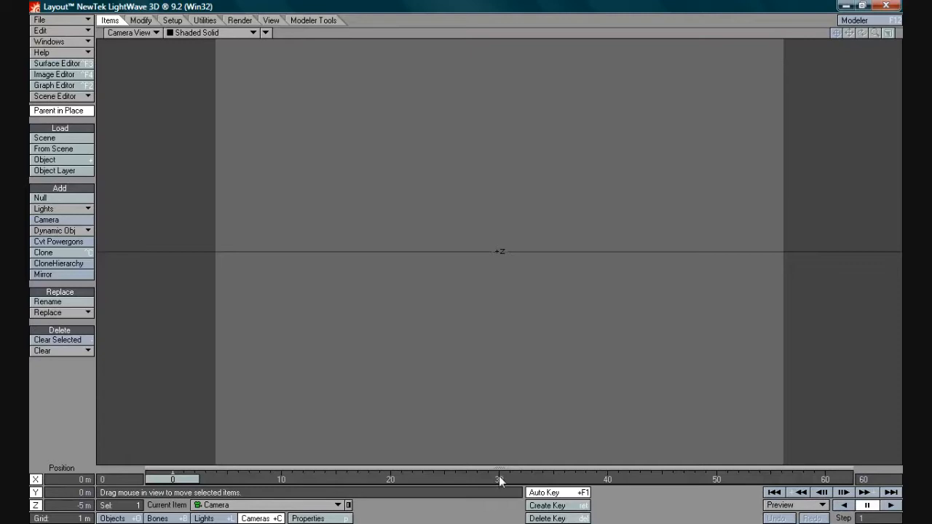
mouse_move(484, 482)
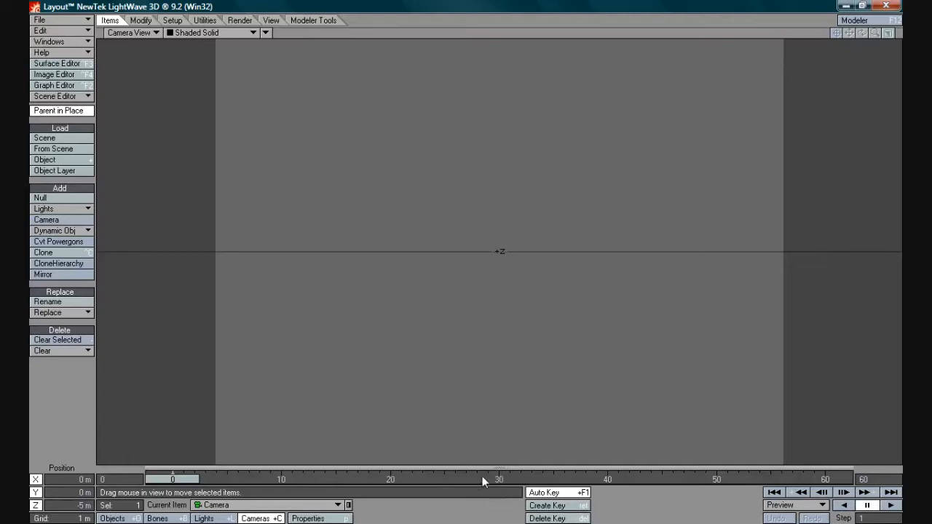
mouse_move(502, 482)
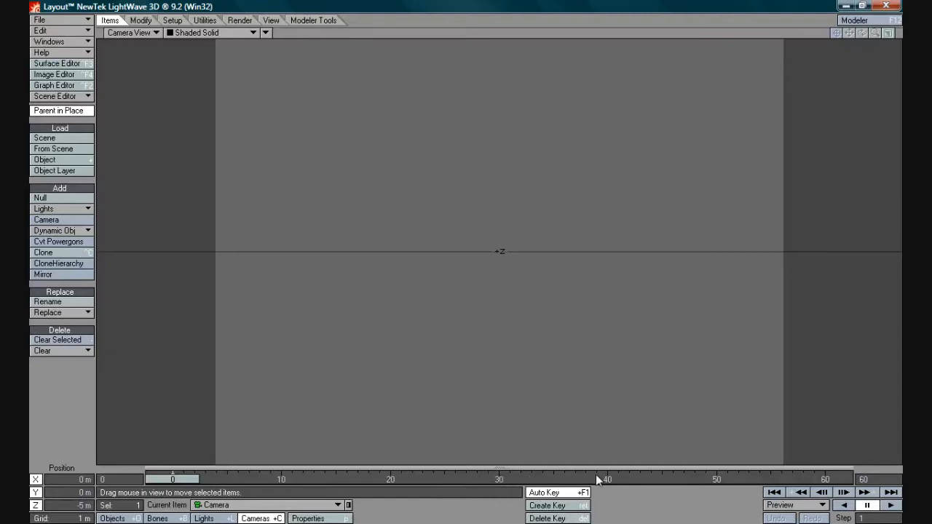
mouse_move(505, 483)
type("300")
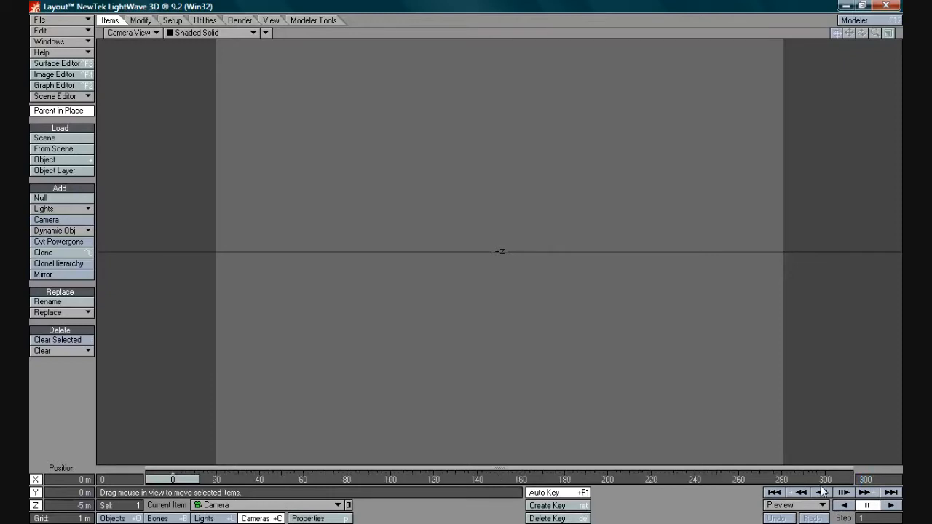
mouse_move(572, 424)
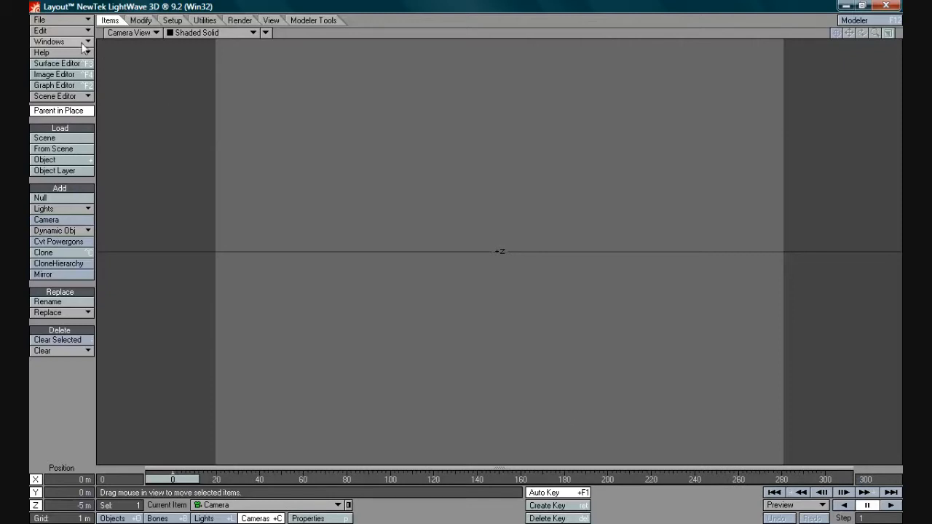
left_click(51, 29)
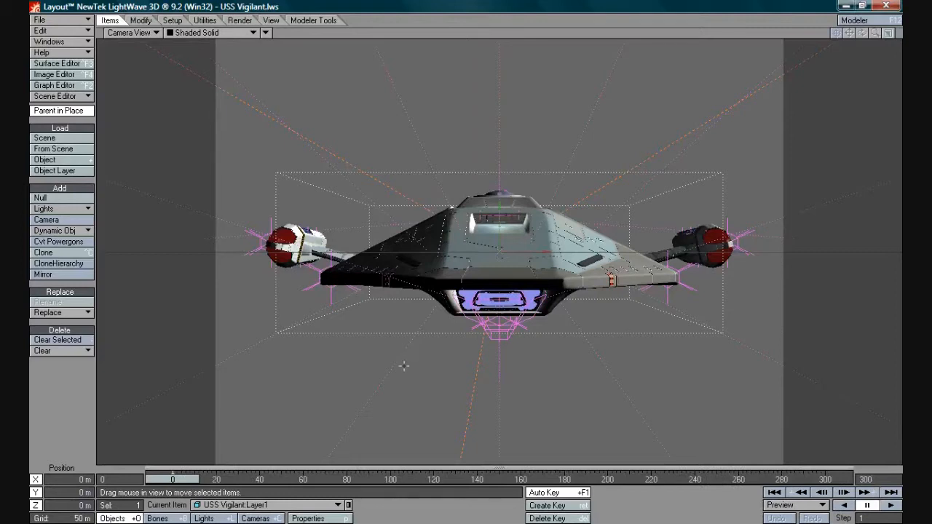
mouse_move(358, 337)
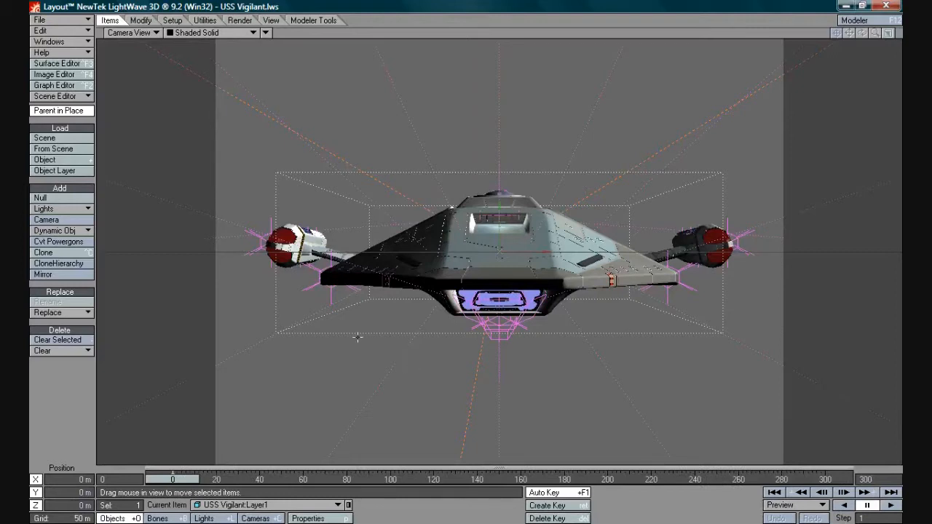
mouse_move(542, 377)
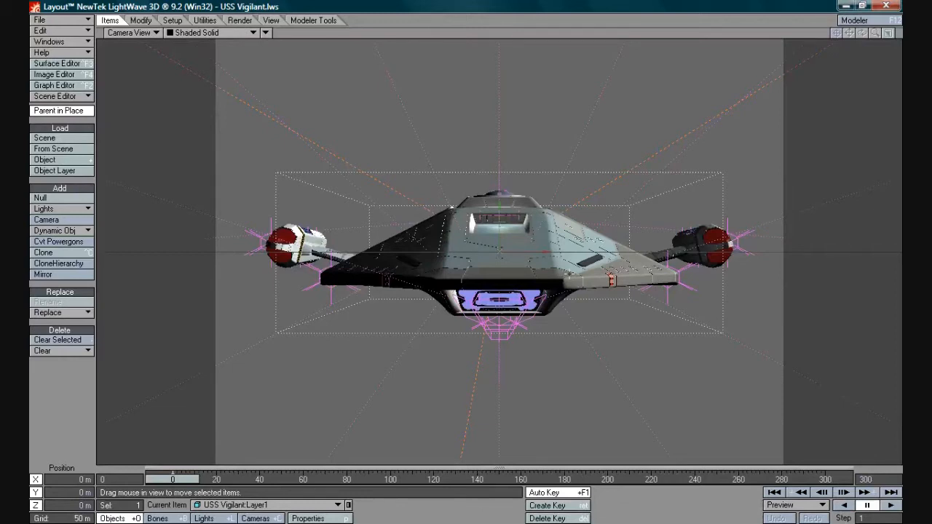
mouse_move(588, 306)
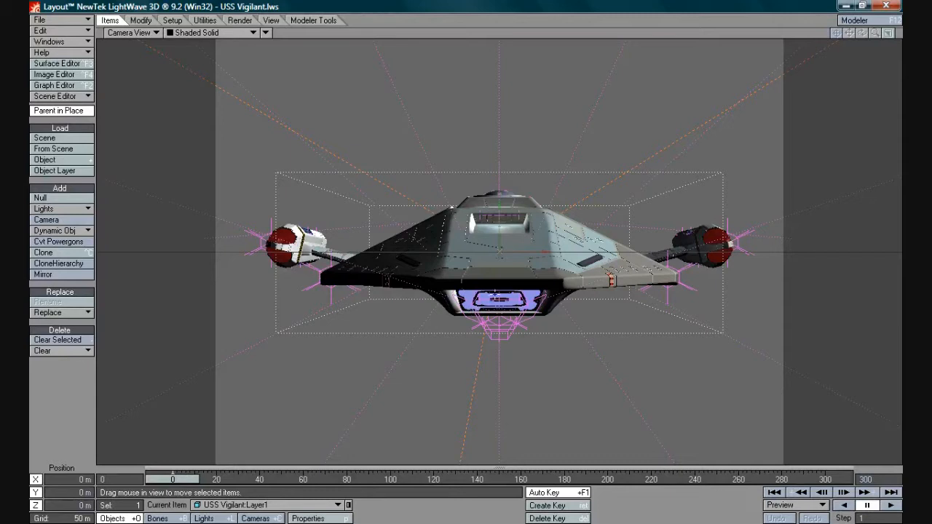
mouse_move(646, 176)
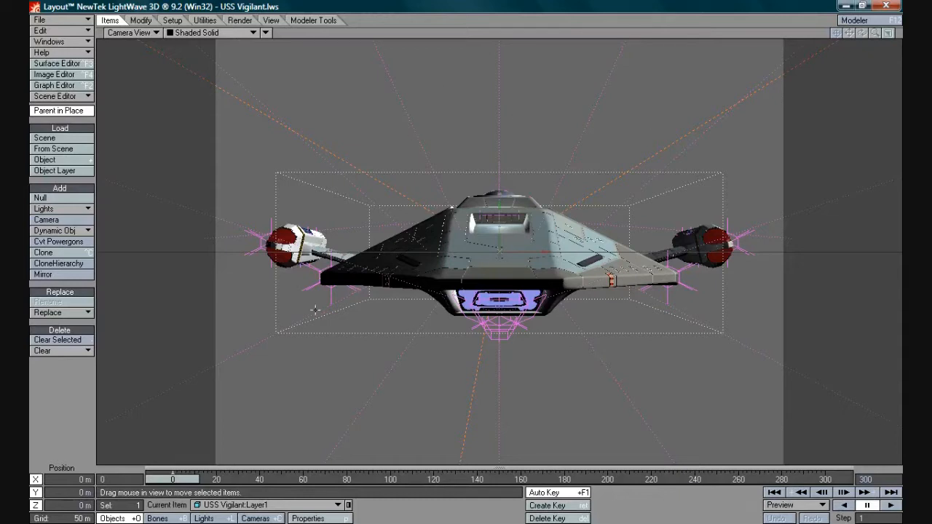
mouse_move(427, 162)
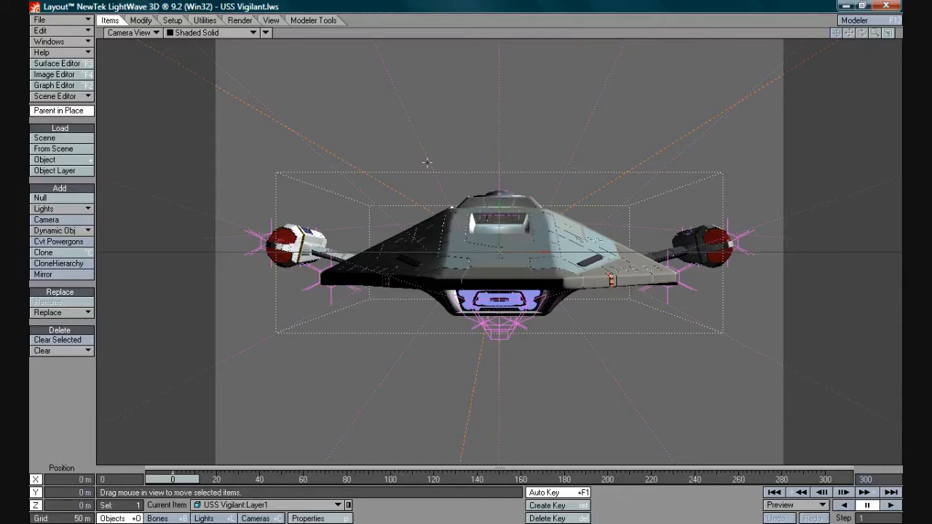
mouse_move(392, 378)
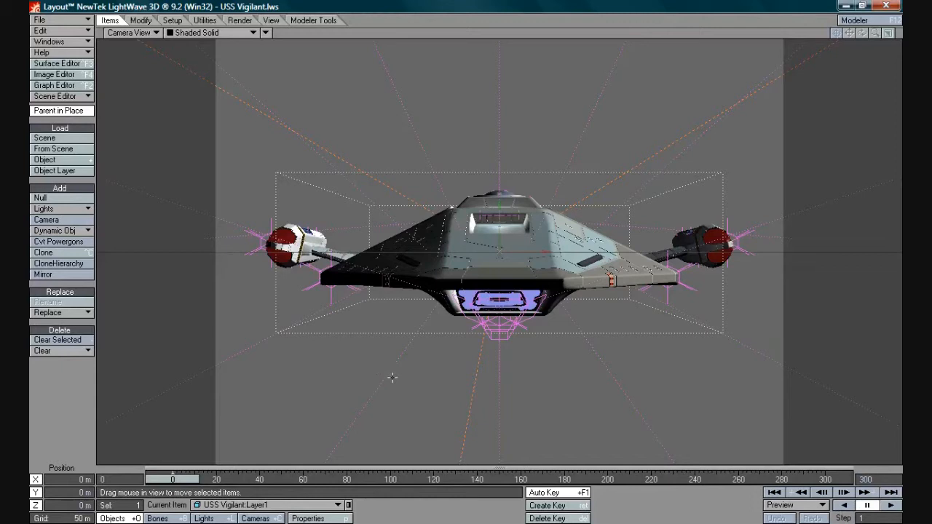
mouse_move(425, 377)
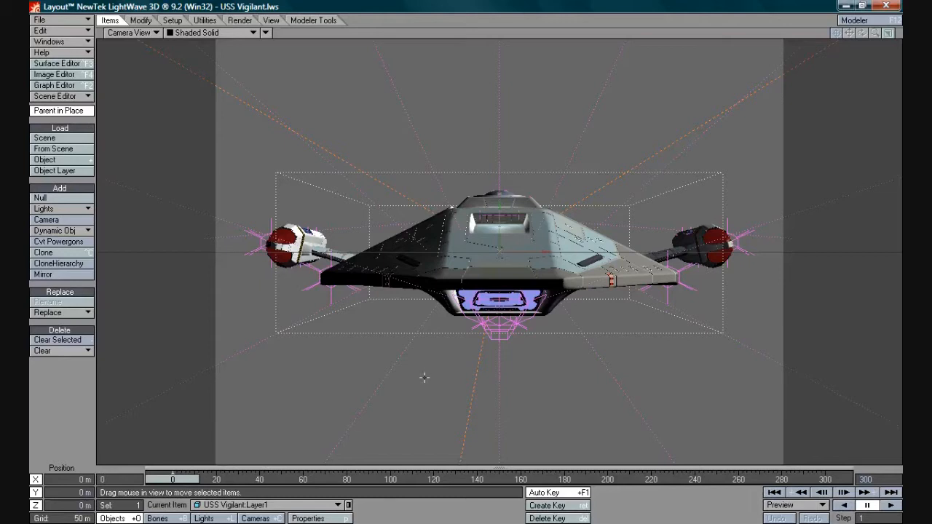
mouse_move(437, 378)
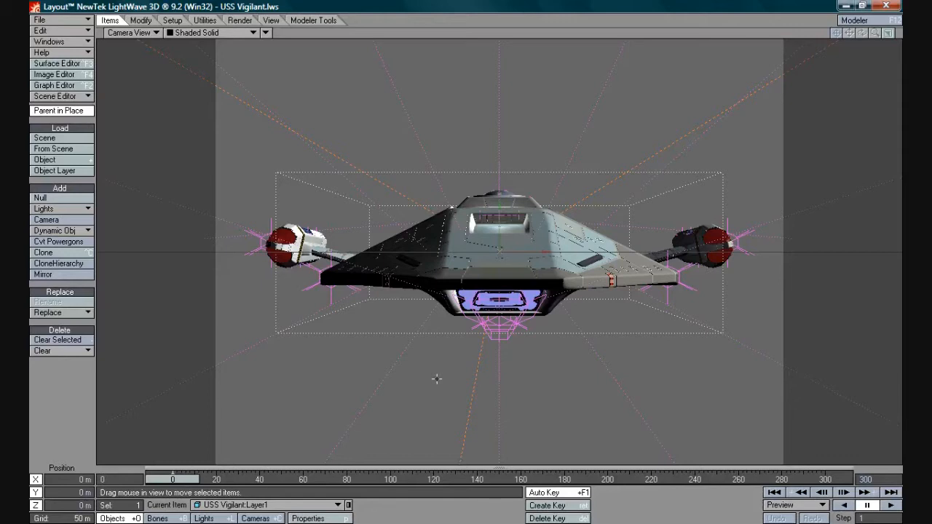
mouse_move(445, 387)
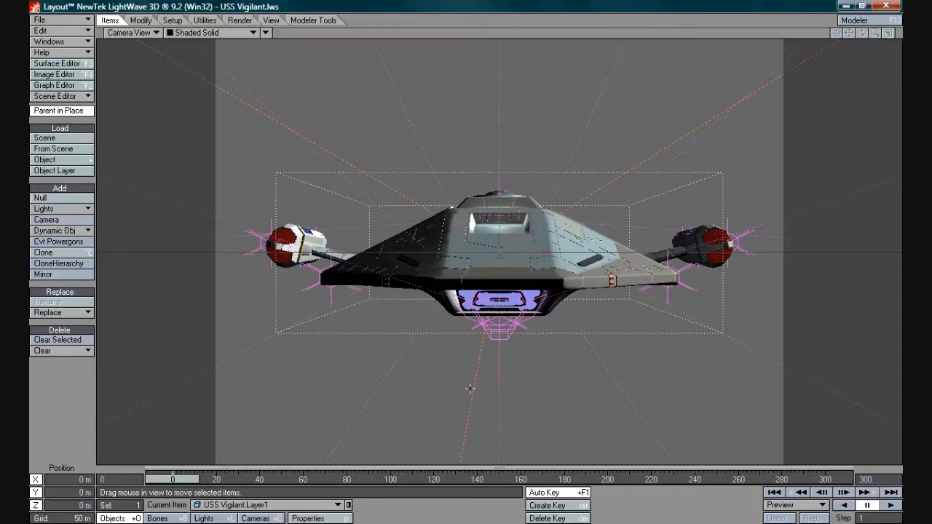
mouse_move(517, 406)
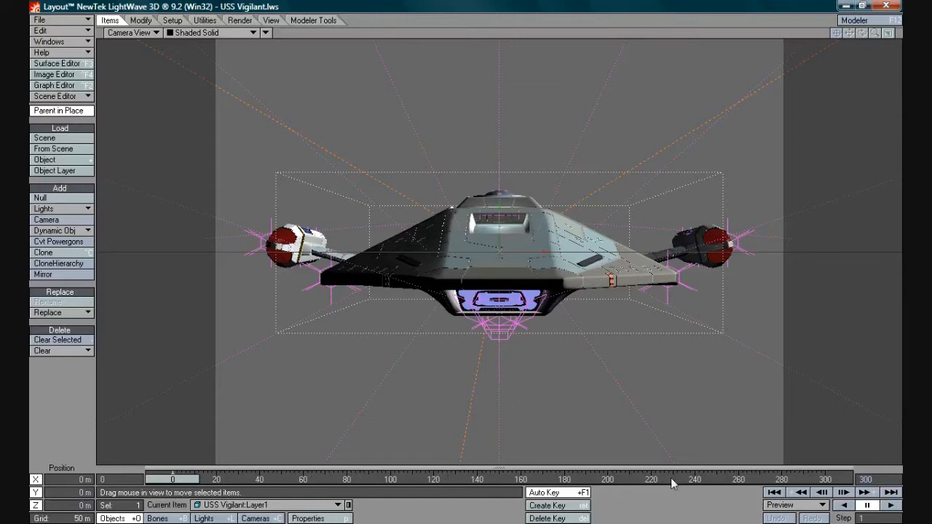
mouse_move(348, 478)
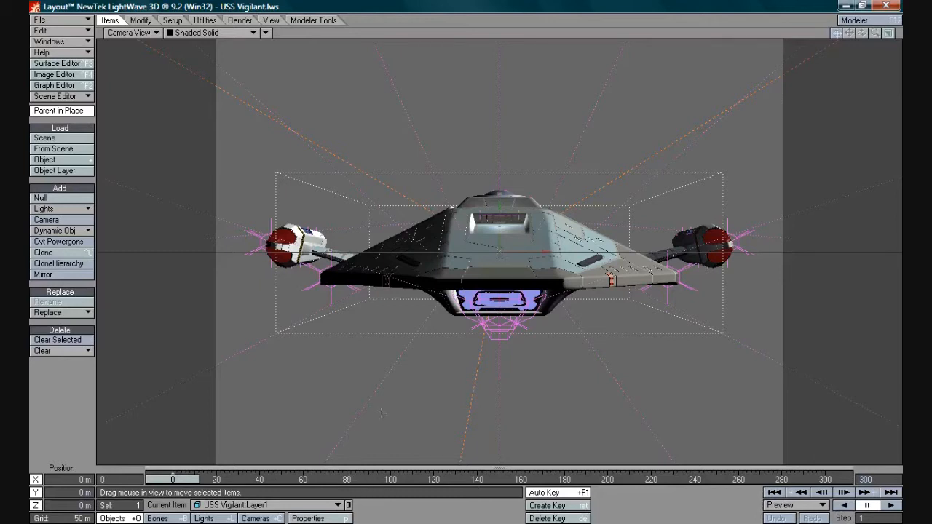
mouse_move(392, 409)
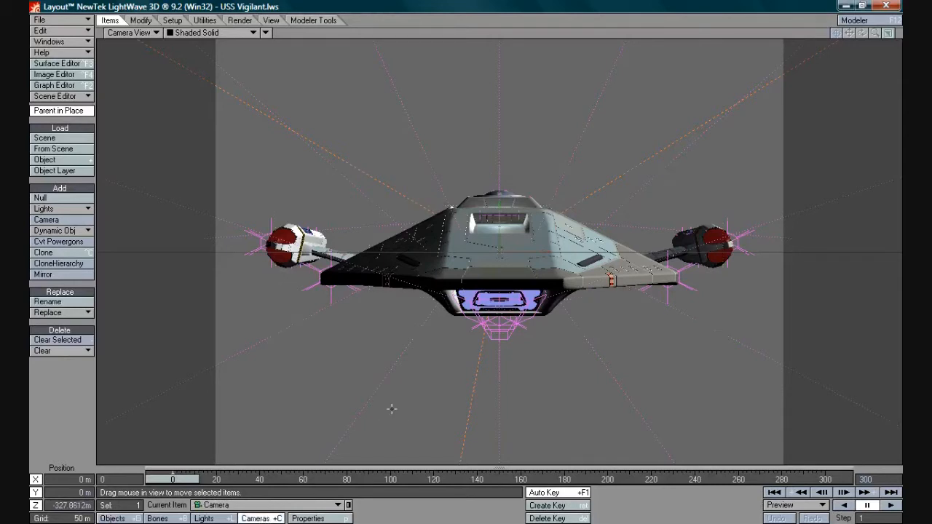
mouse_move(440, 409)
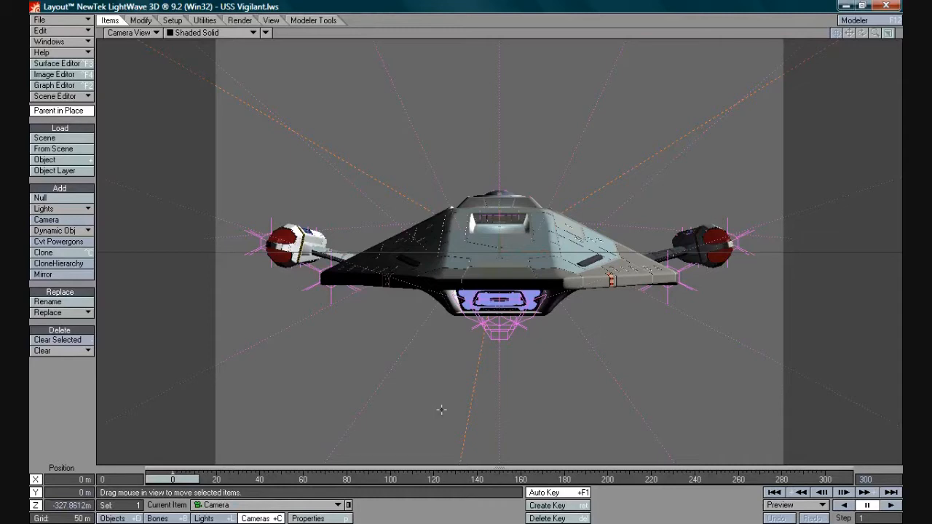
mouse_move(450, 406)
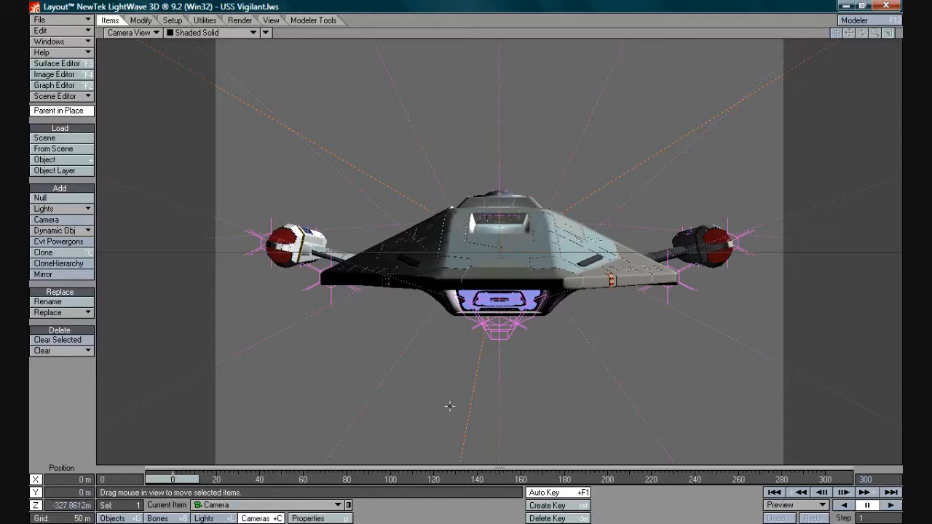
mouse_move(445, 409)
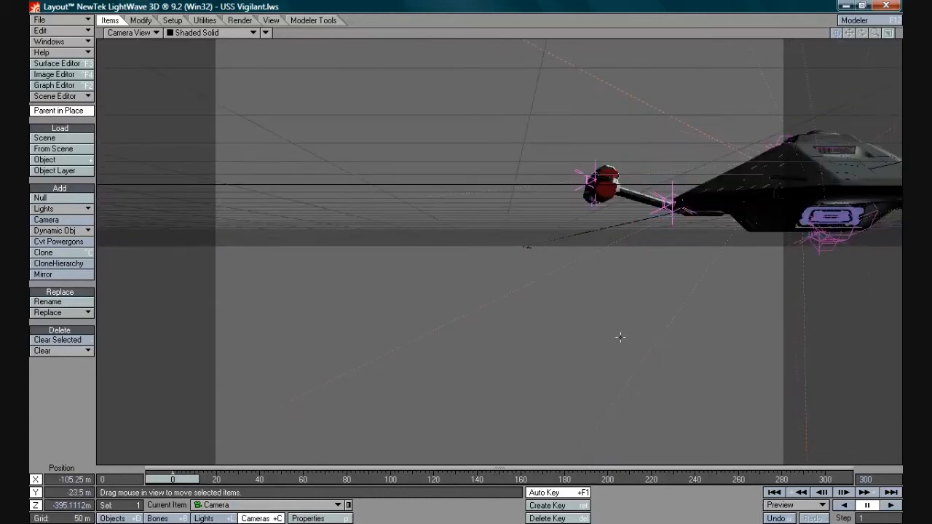
mouse_move(481, 329)
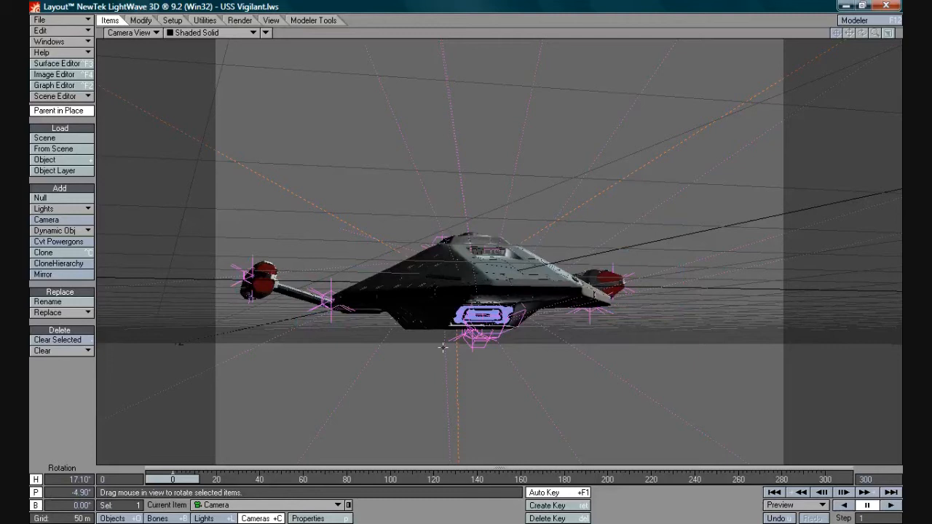
mouse_move(419, 279)
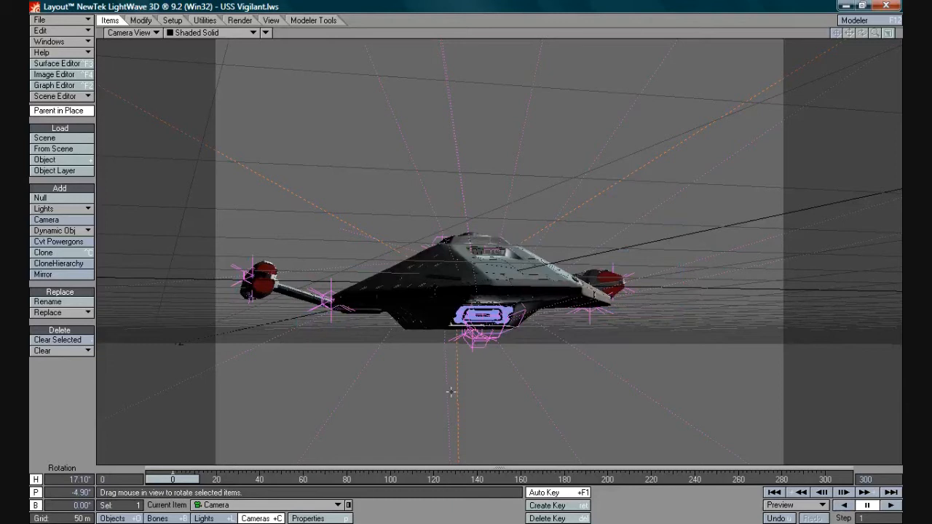
mouse_move(455, 400)
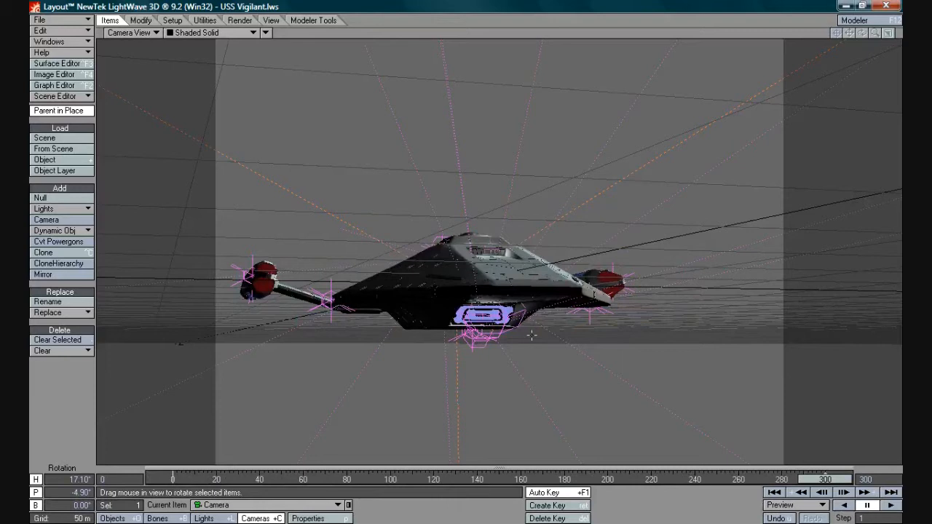
mouse_move(340, 386)
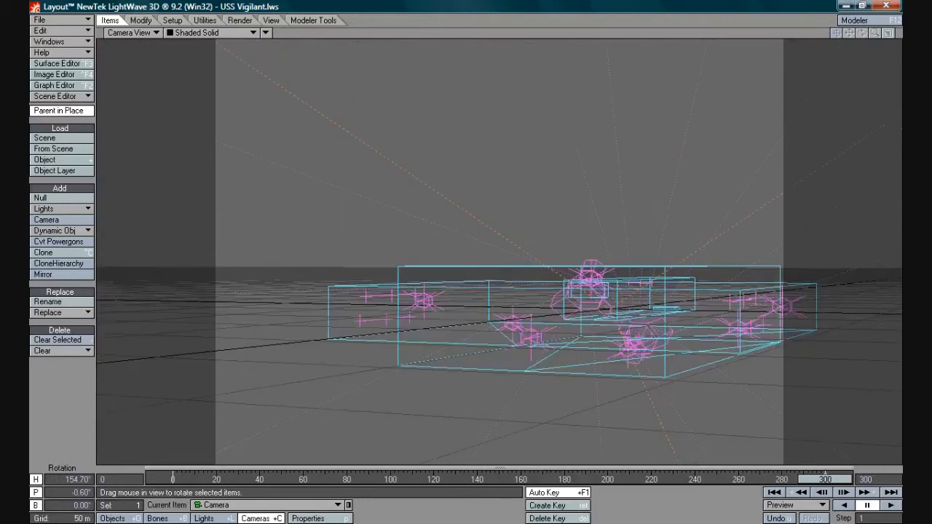
- Swing the camera to about 158° heading to view the ship from behind
left_click_drag(509, 327, 485, 252)
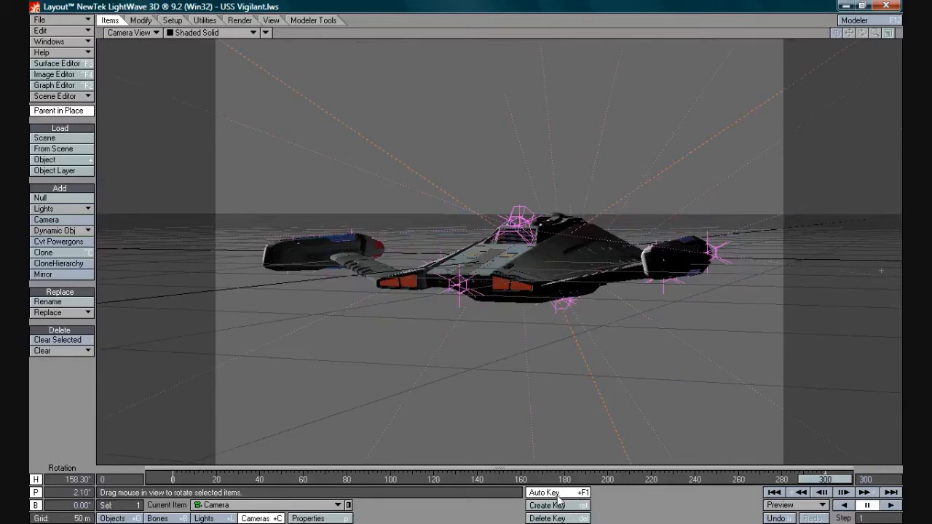
mouse_move(571, 377)
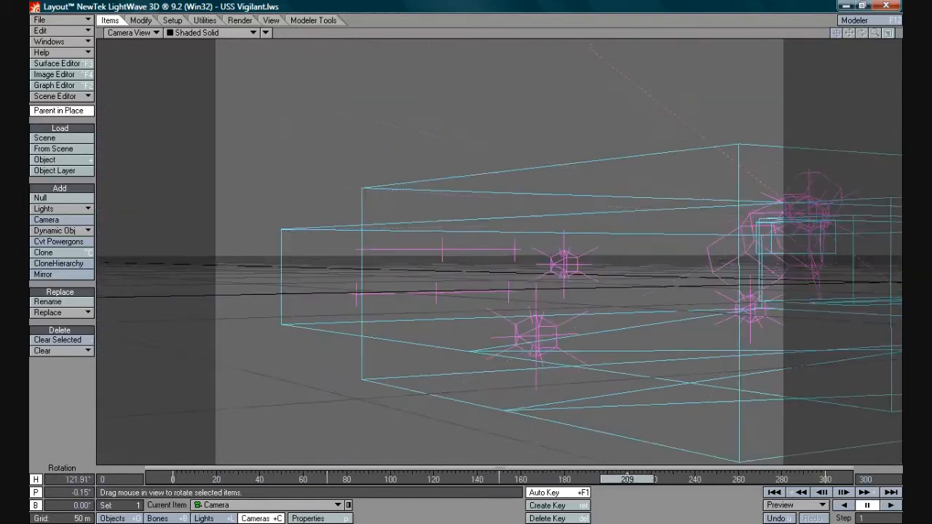
left_click_drag(510, 292, 437, 316)
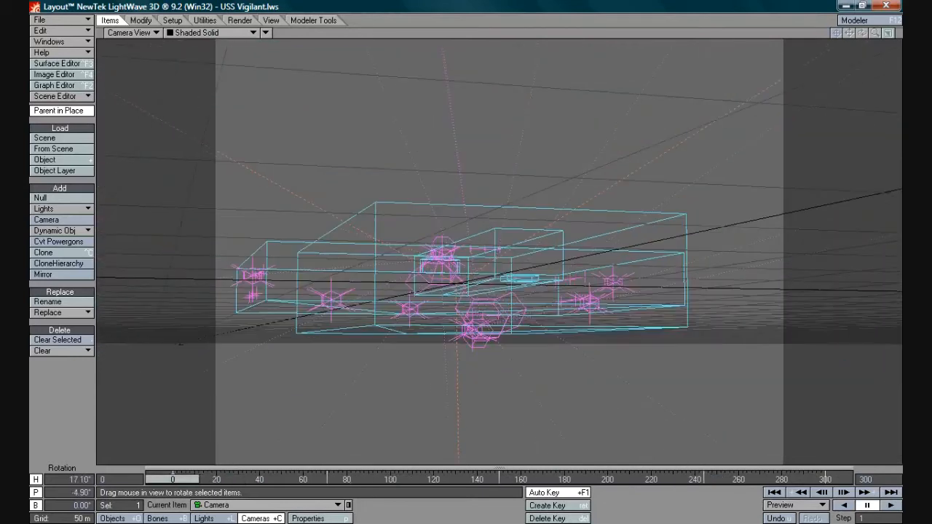
- Play back the camera flyby, then scrub the slider back to frame 0
left_click(891, 493)
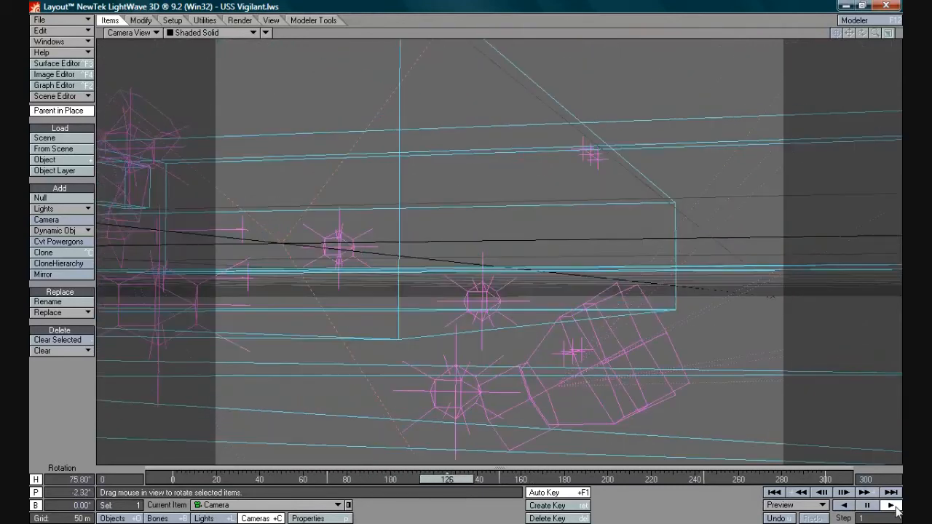
left_click(892, 505)
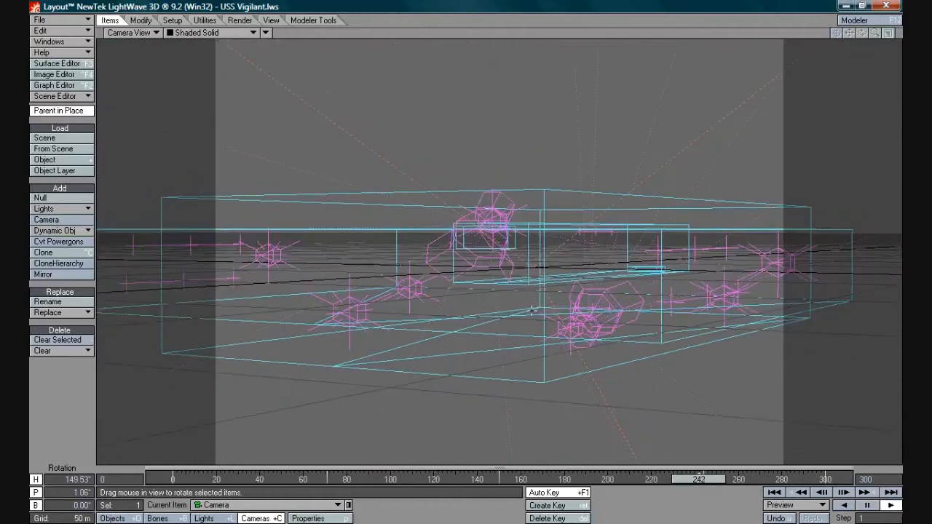
left_click_drag(532, 309, 552, 350)
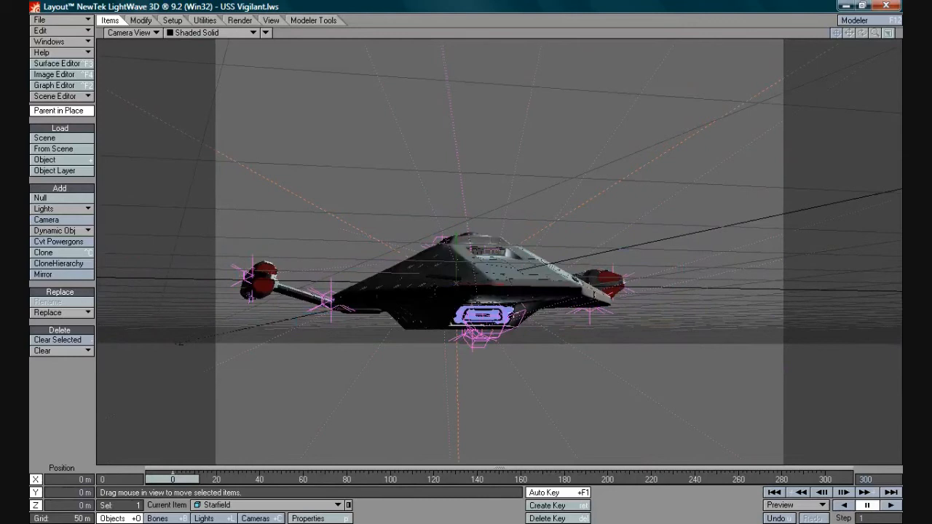
mouse_move(388, 251)
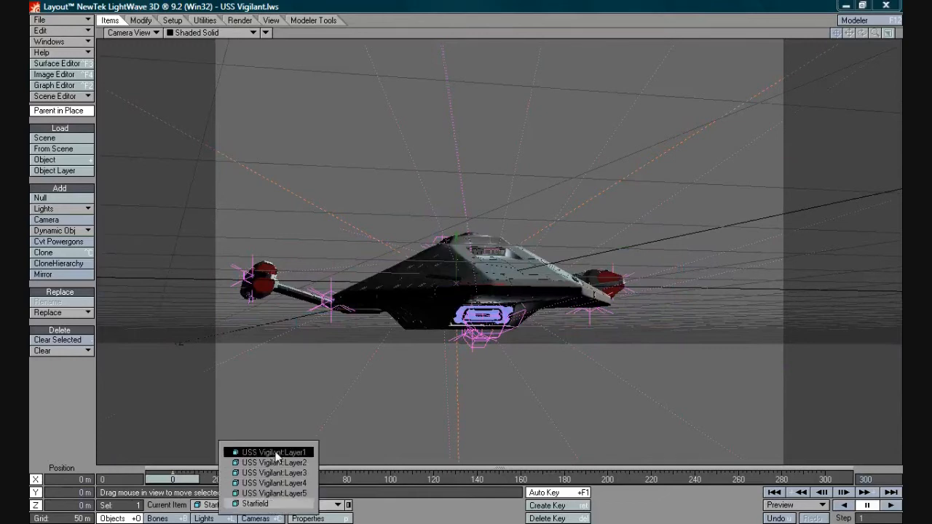
- Select USS Vigilant:Layer1 and roll it into a 16.7° bank
left_click(275, 452)
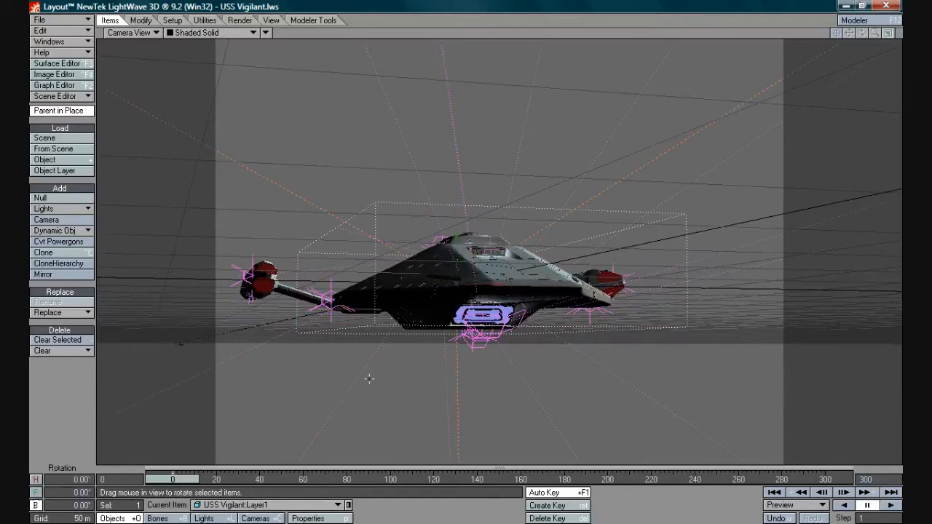
left_click_drag(467, 284, 451, 262)
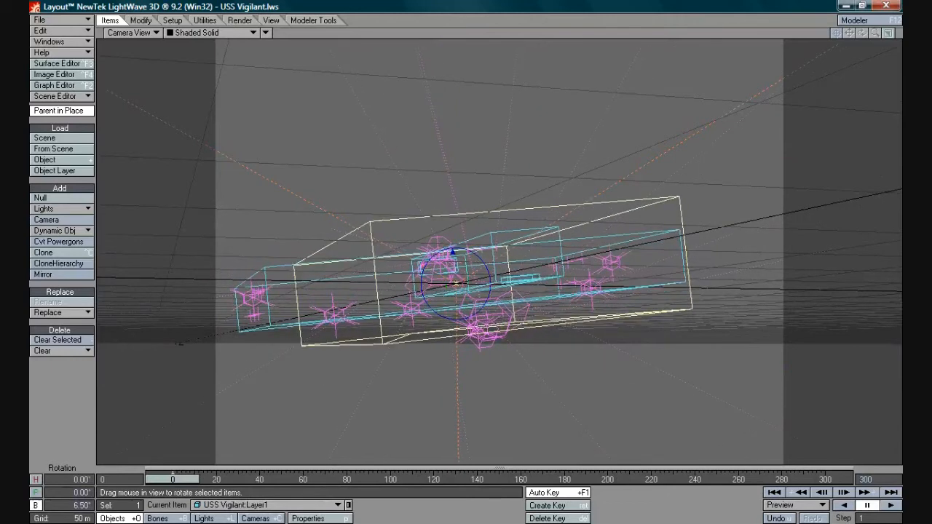
left_click_drag(456, 284, 456, 262)
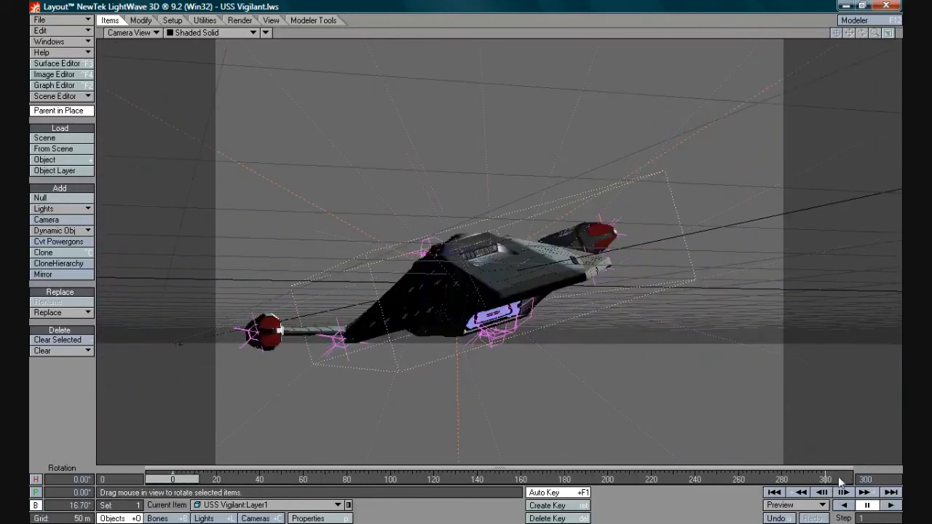
- Replay the animation several times to review the ship's roll toward -17.7° bank
left_click(890, 505)
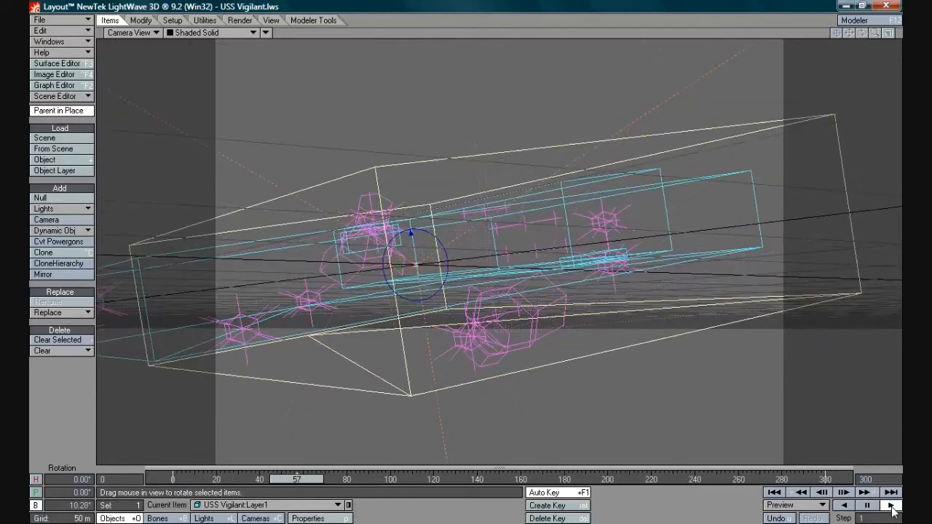
left_click(892, 506)
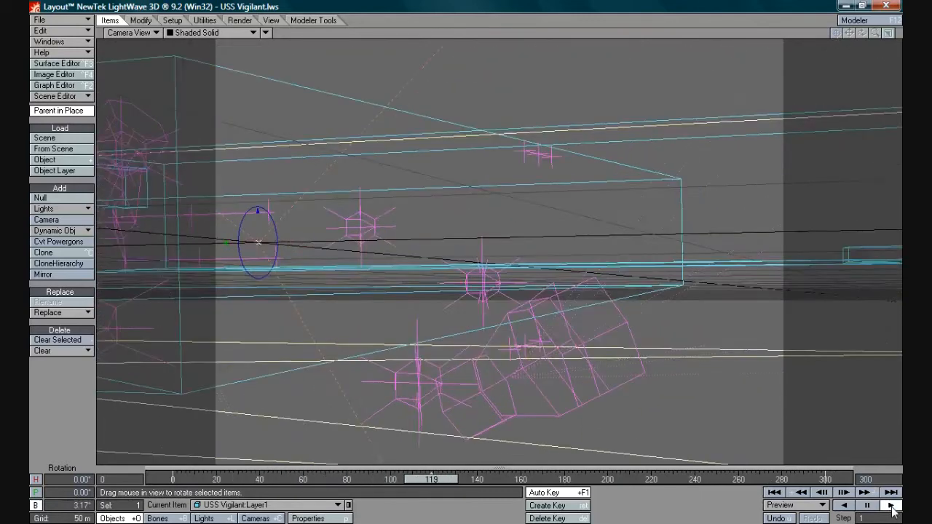
left_click(891, 506)
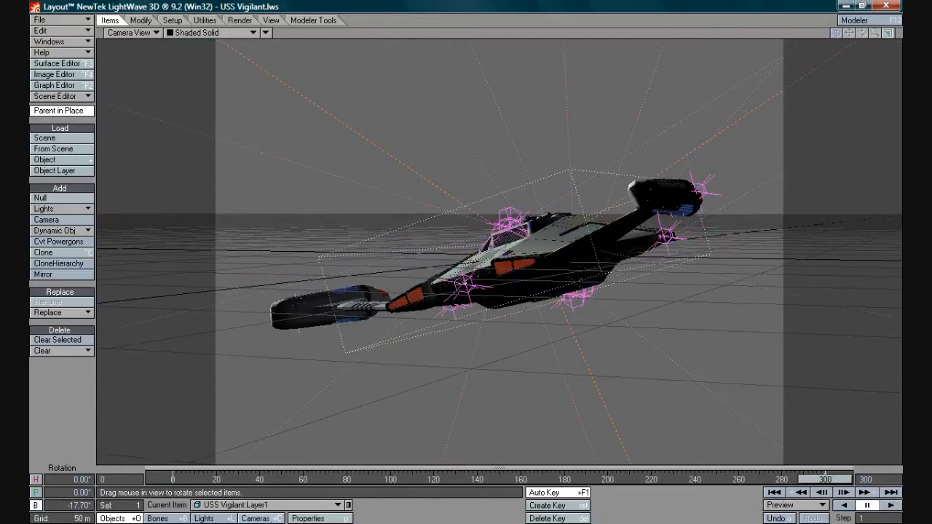
- Review the Camera Properties panel, close it, and show the Render commands
left_click(46, 219)
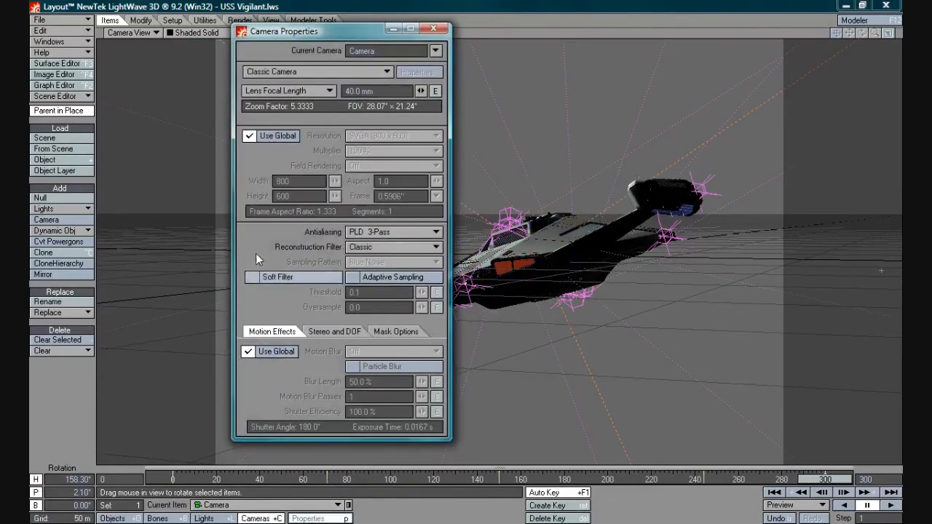
left_click(435, 28)
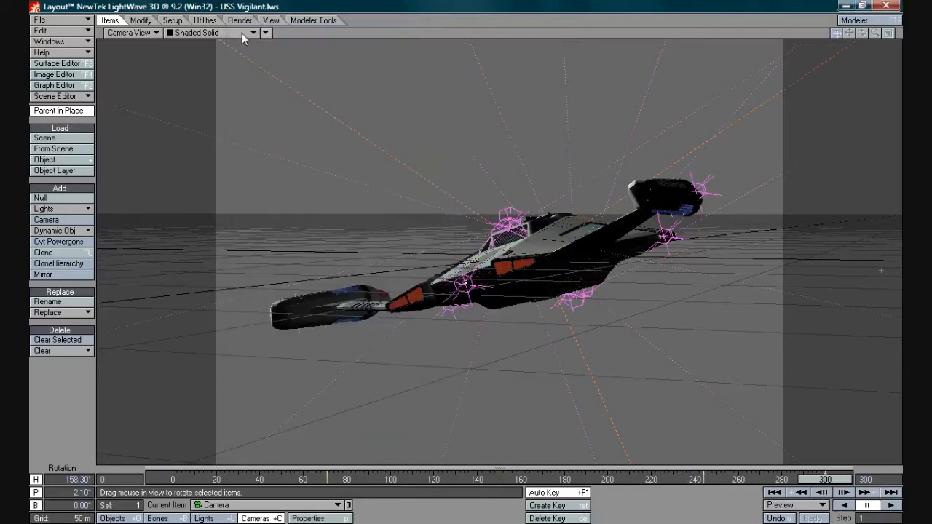
left_click(239, 19)
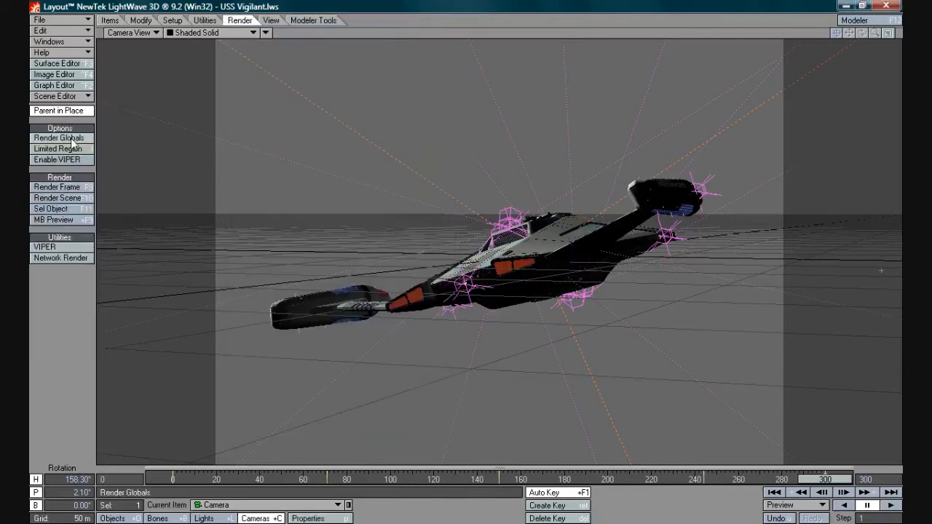
- In Render Globals, set the Last frame to 300 and keep Preview off
left_click(58, 138)
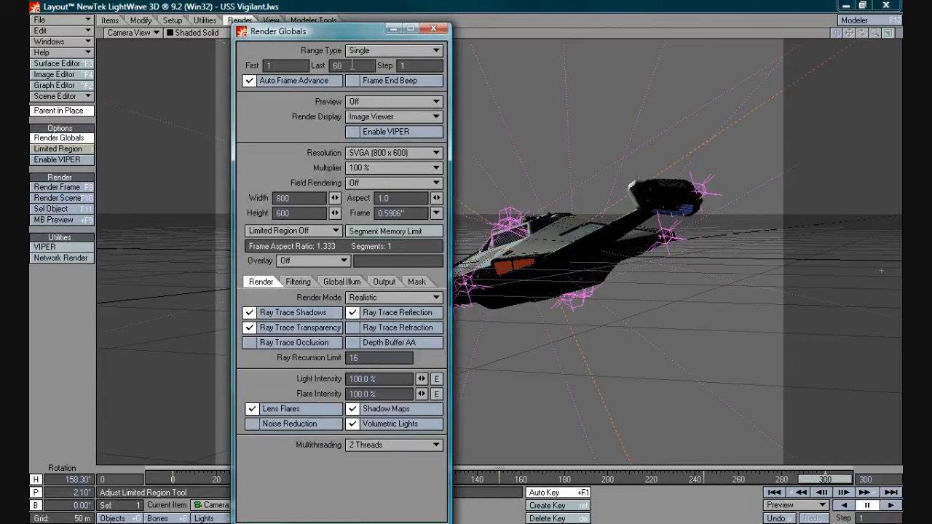
triple_click(336, 66)
type("300")
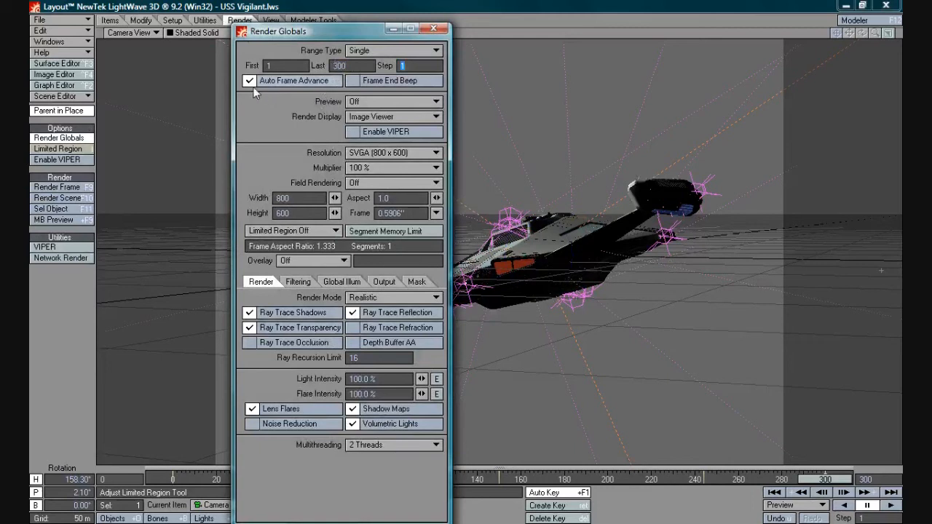
mouse_move(284, 89)
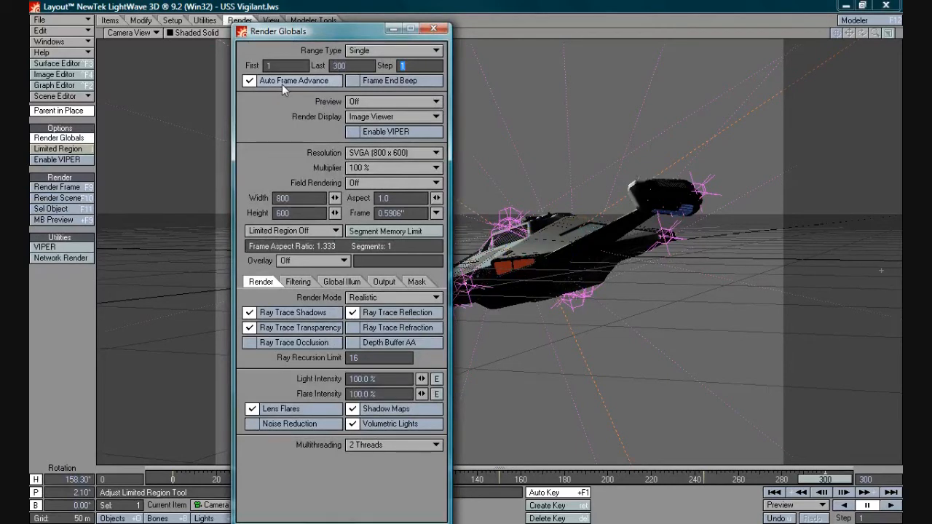
mouse_move(327, 80)
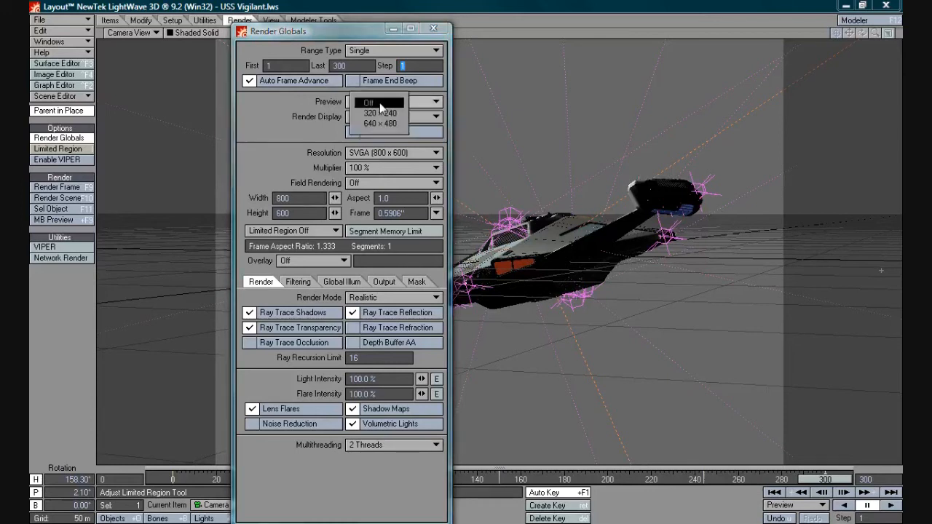
left_click(380, 113)
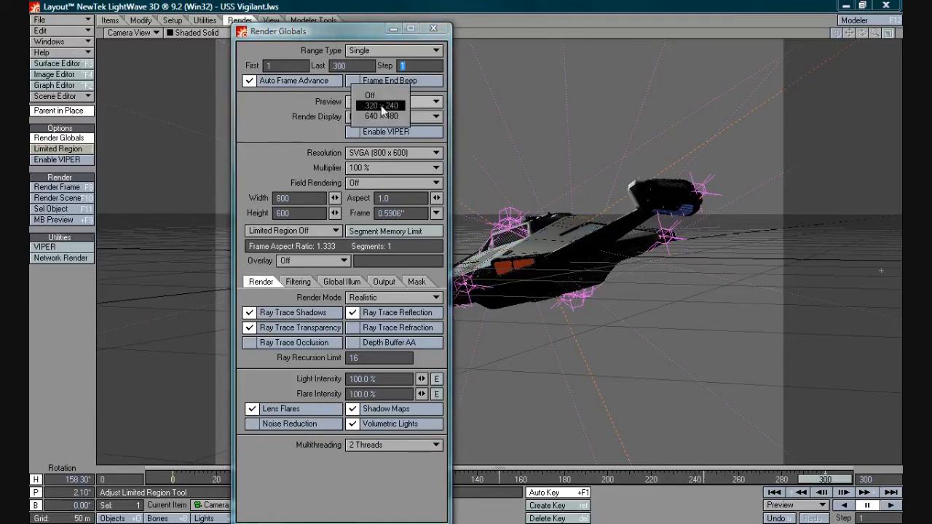
left_click(370, 95)
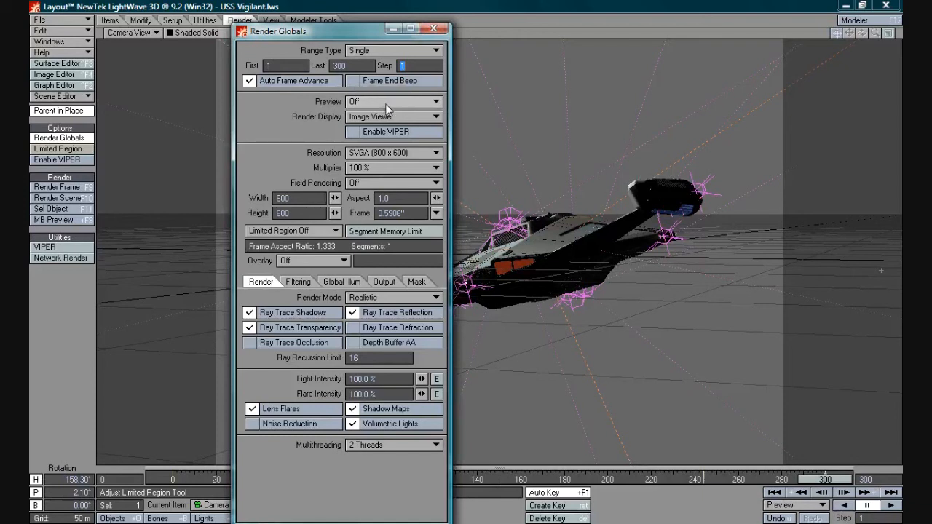
mouse_move(383, 233)
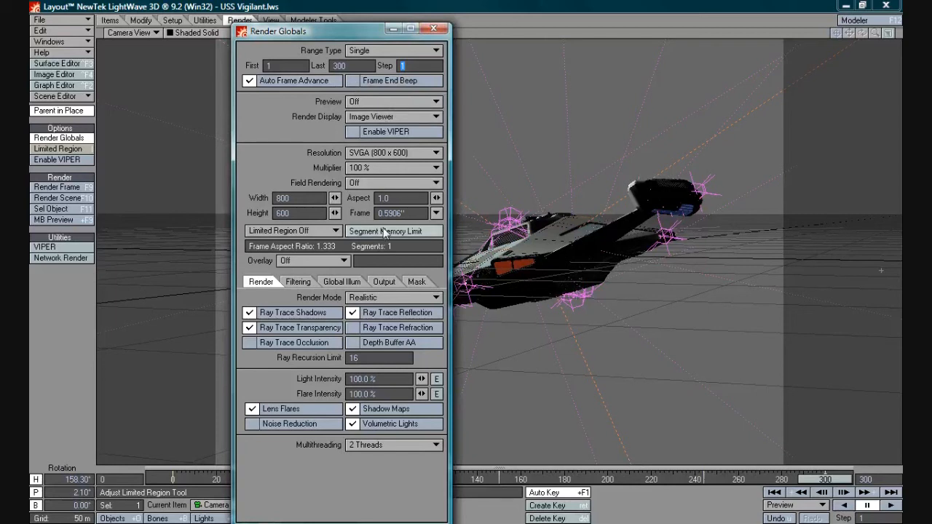
left_click(297, 282)
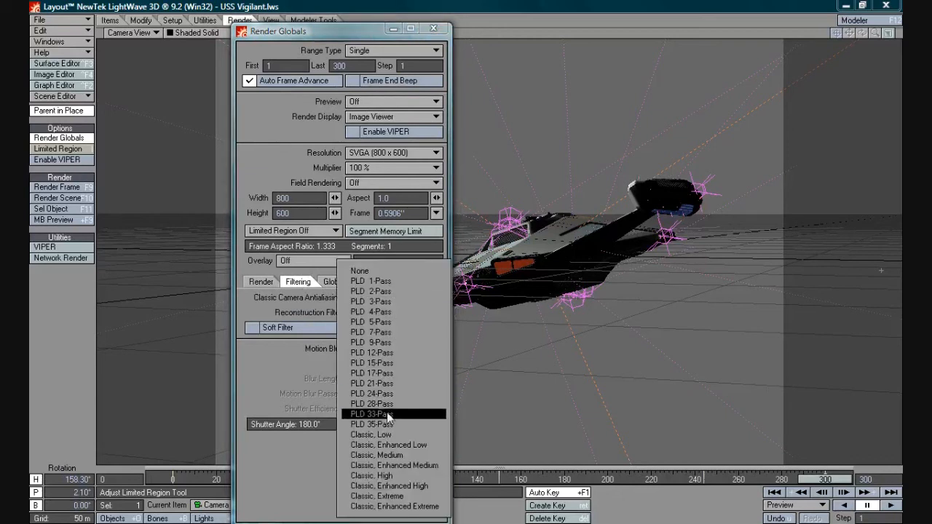
- Keep PLD 3-Pass antialiasing, set Motion Blur to Photoreal, and close Render Globals
left_click(372, 302)
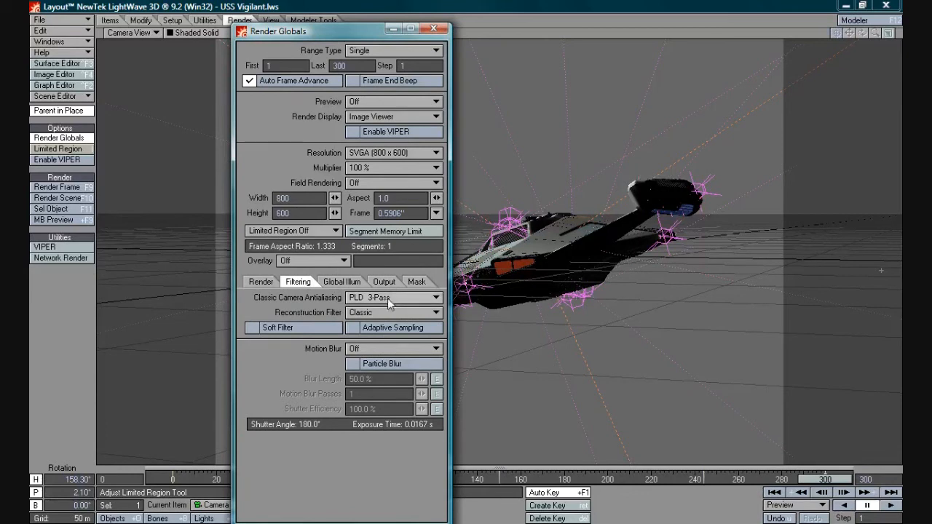
mouse_move(384, 327)
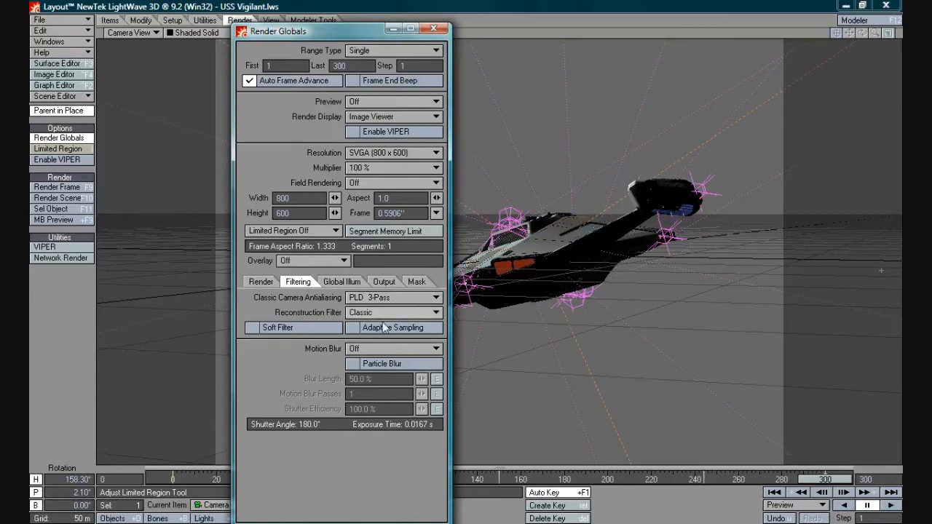
left_click(393, 348)
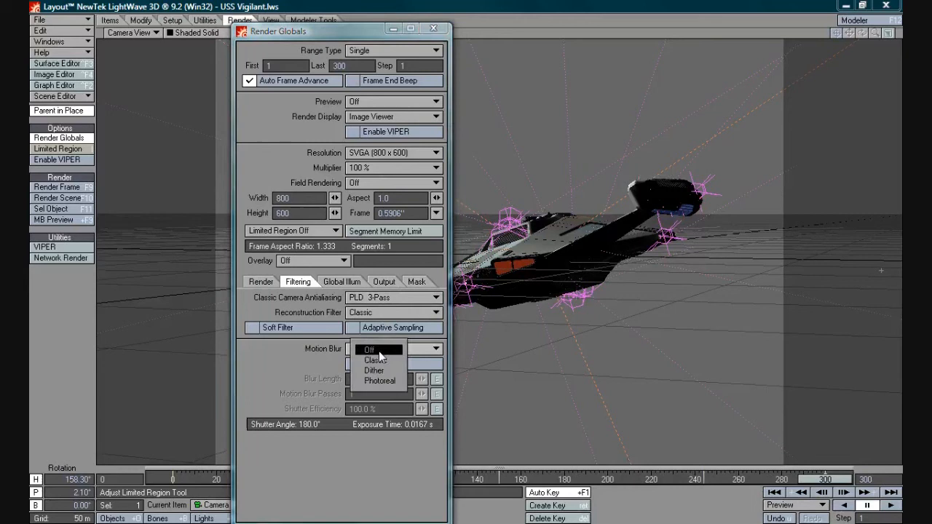
left_click(379, 380)
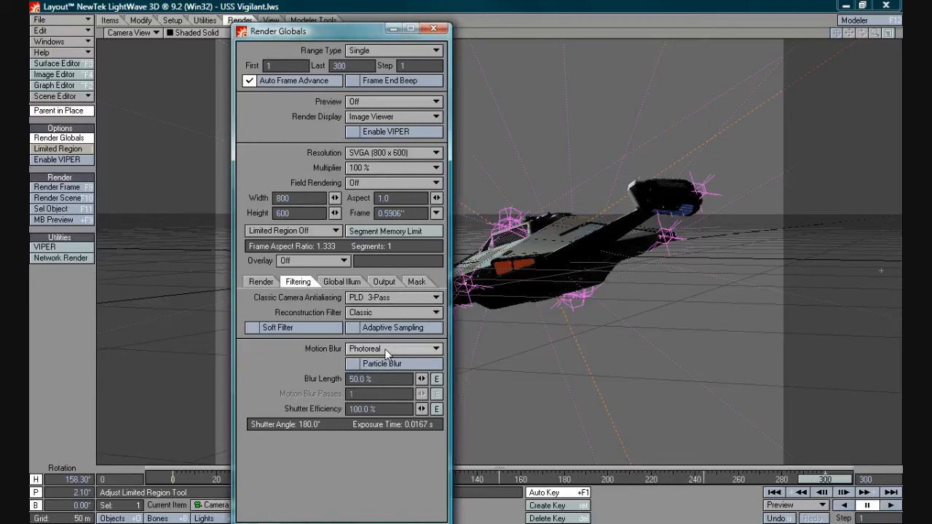
mouse_move(371, 353)
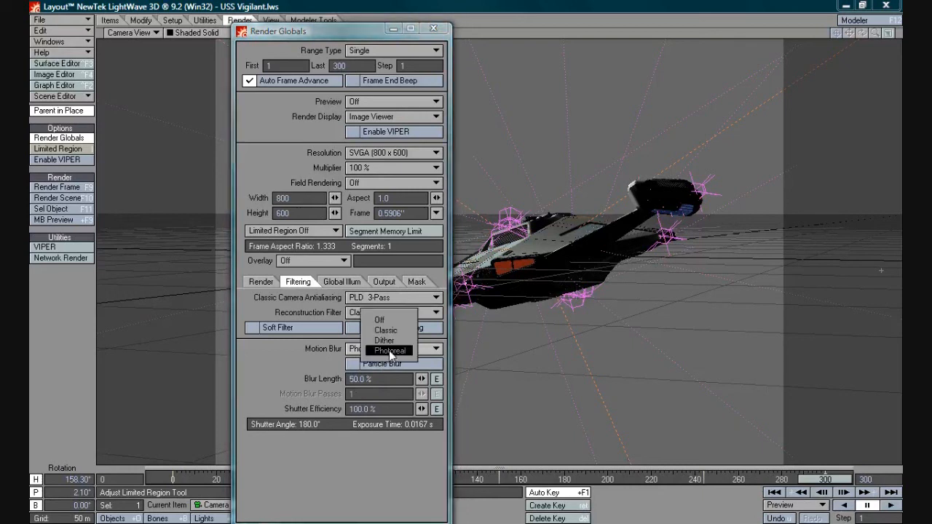
mouse_move(386, 330)
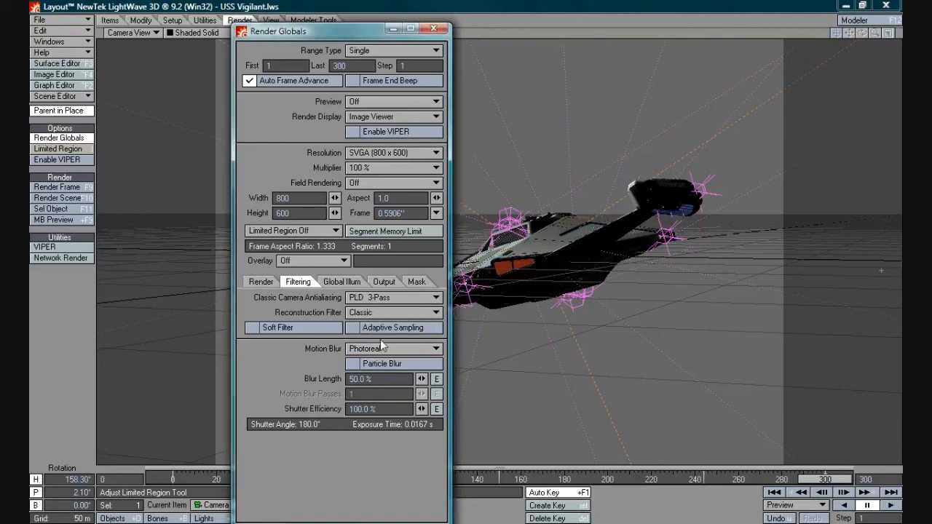
mouse_move(386, 312)
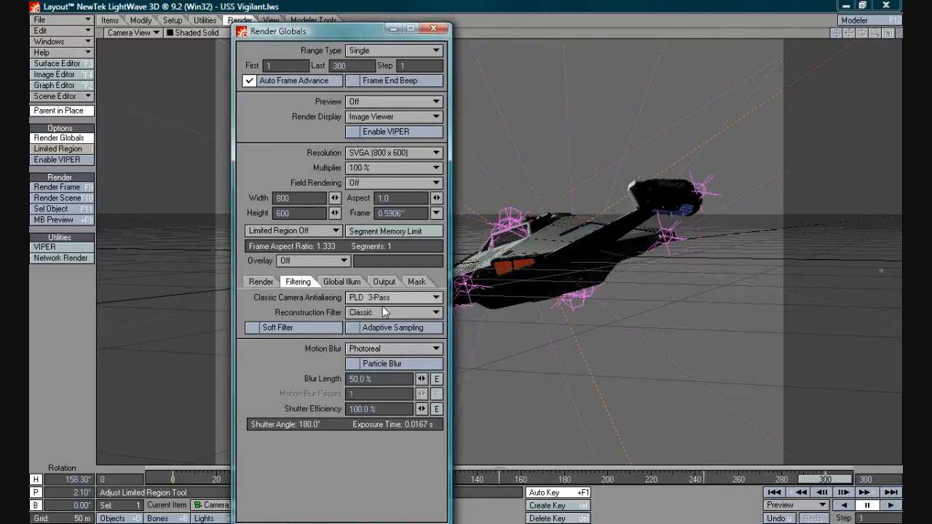
mouse_move(284, 366)
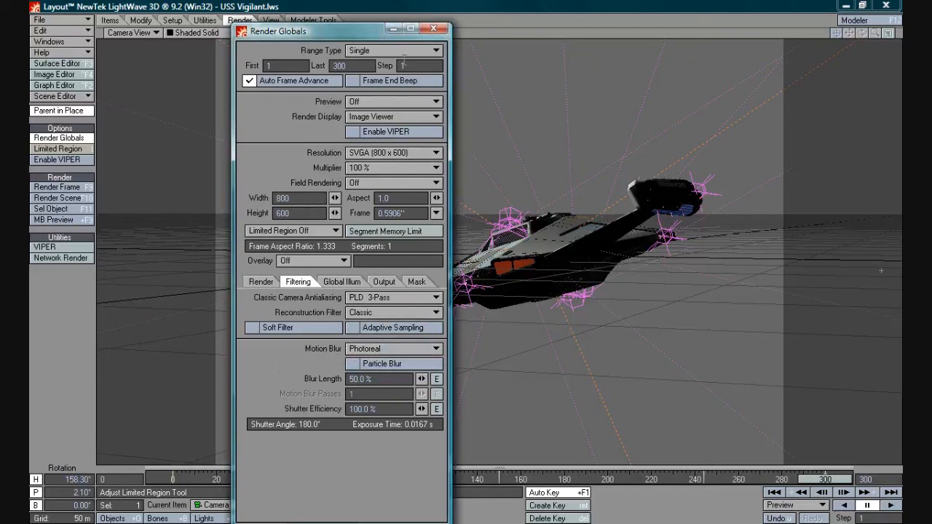
left_click(434, 29)
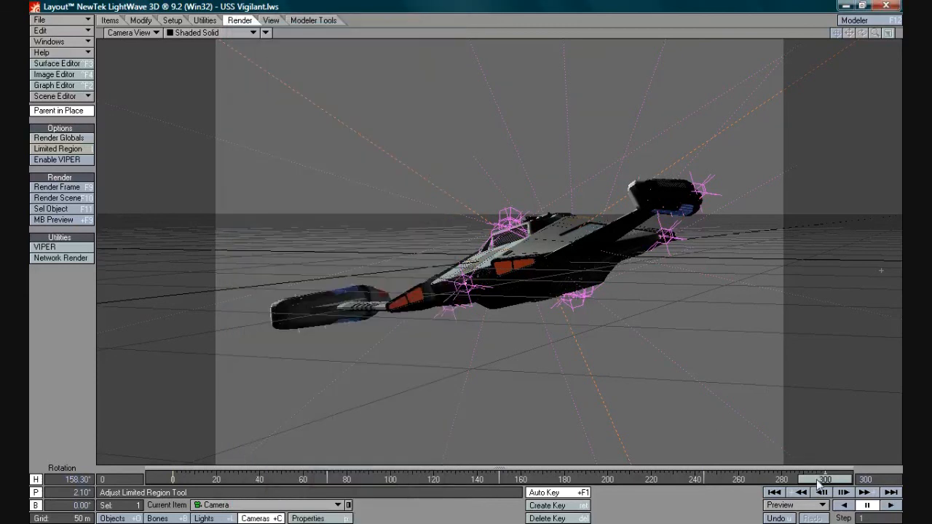